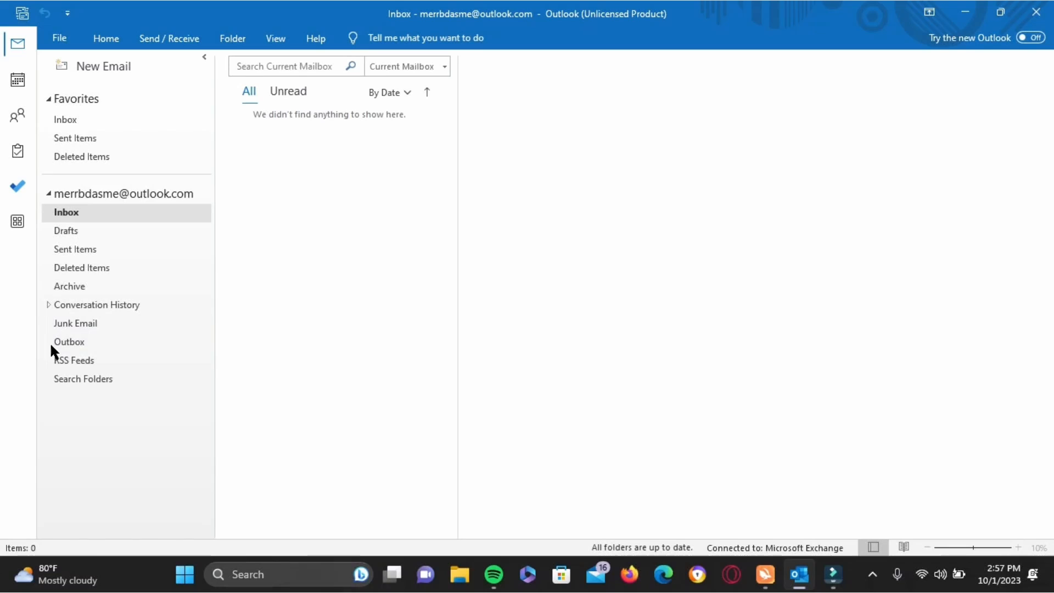
- Search 'services' from the Start menu to launch the Services console
click(70, 342)
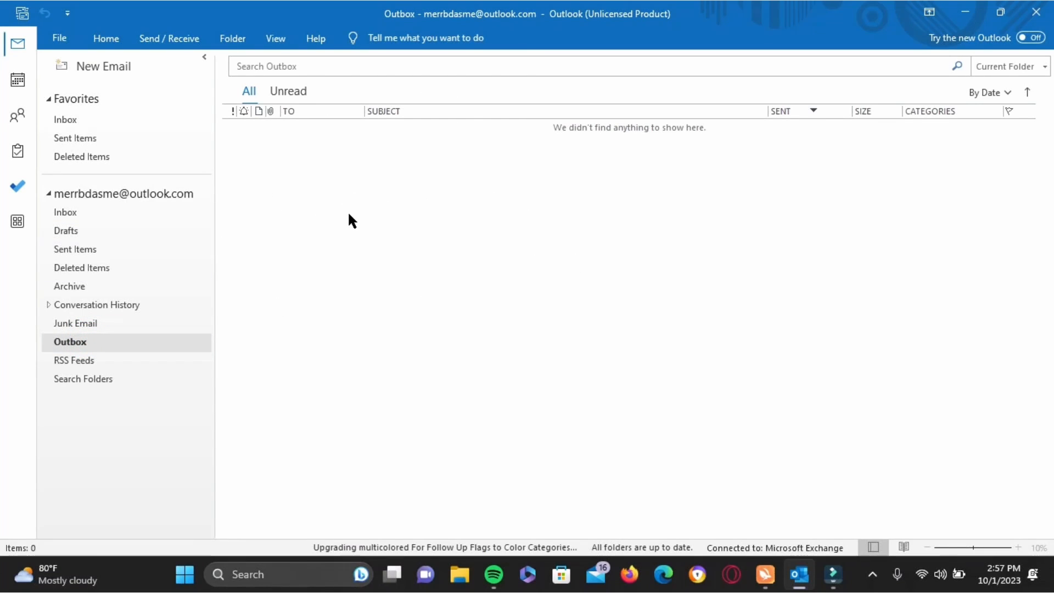
click(66, 212)
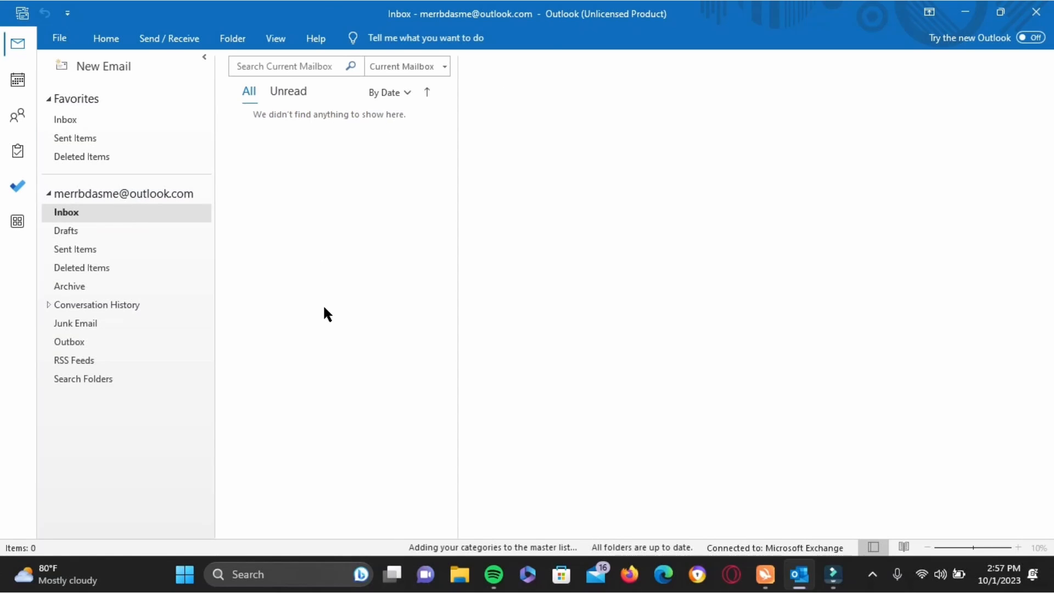
click(184, 574)
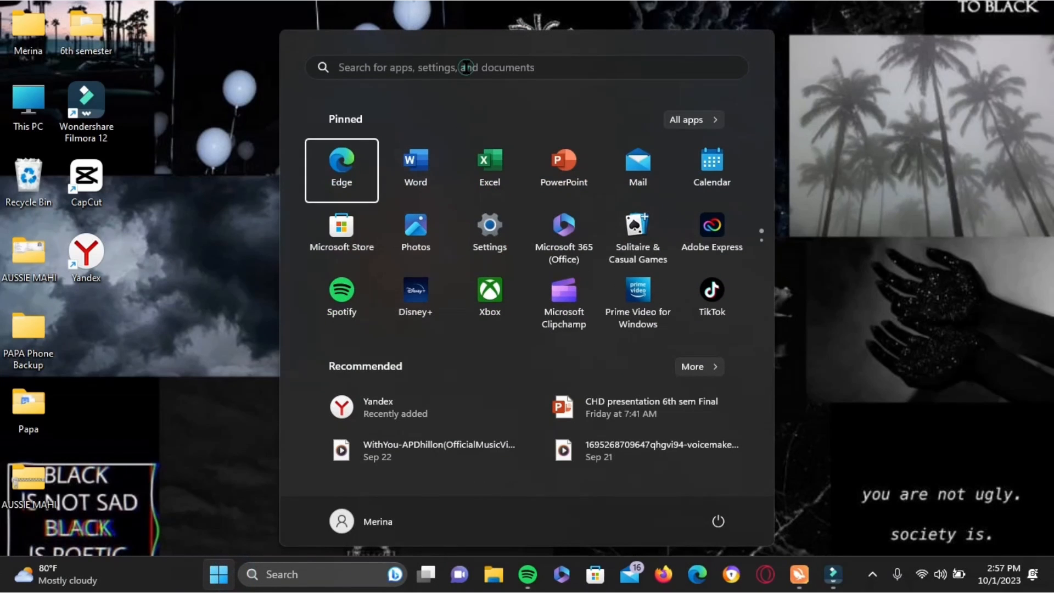
text(SERVIces)
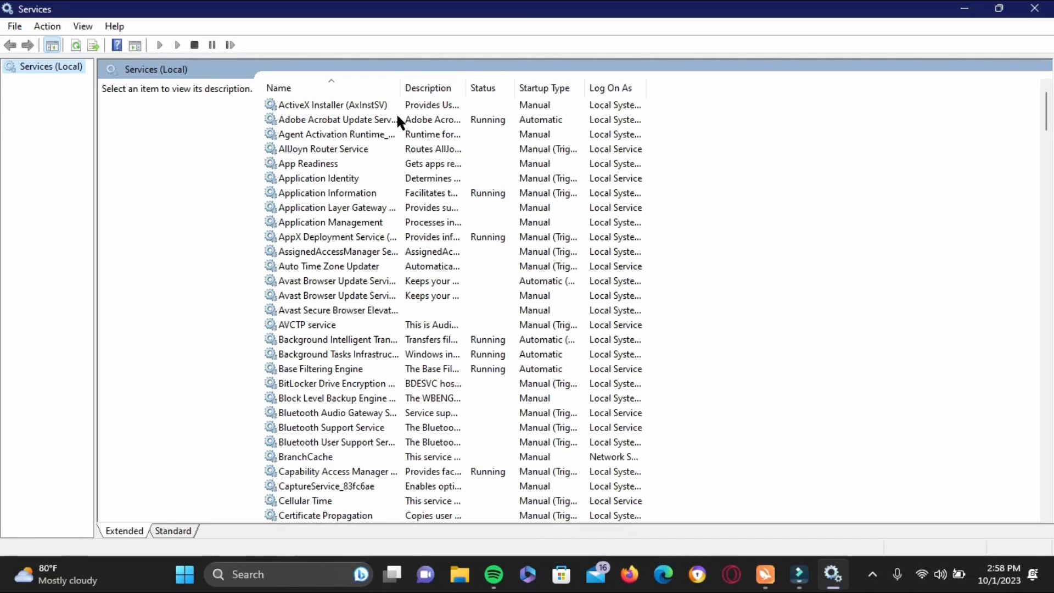
mouse_move(344, 113)
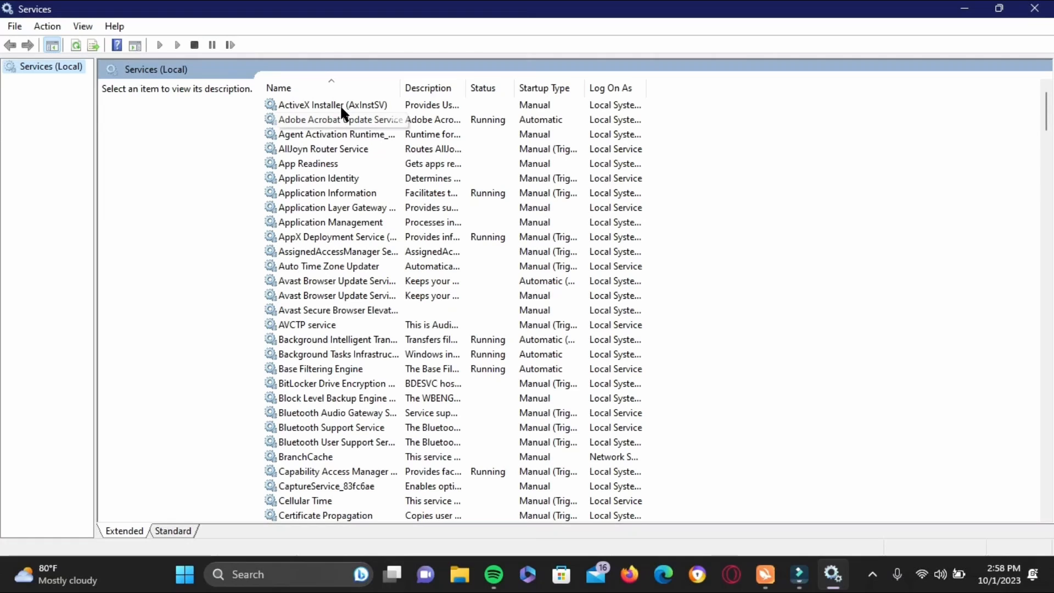
- Locate and select Google Update Service (gupdate) in the services list
click(332, 105)
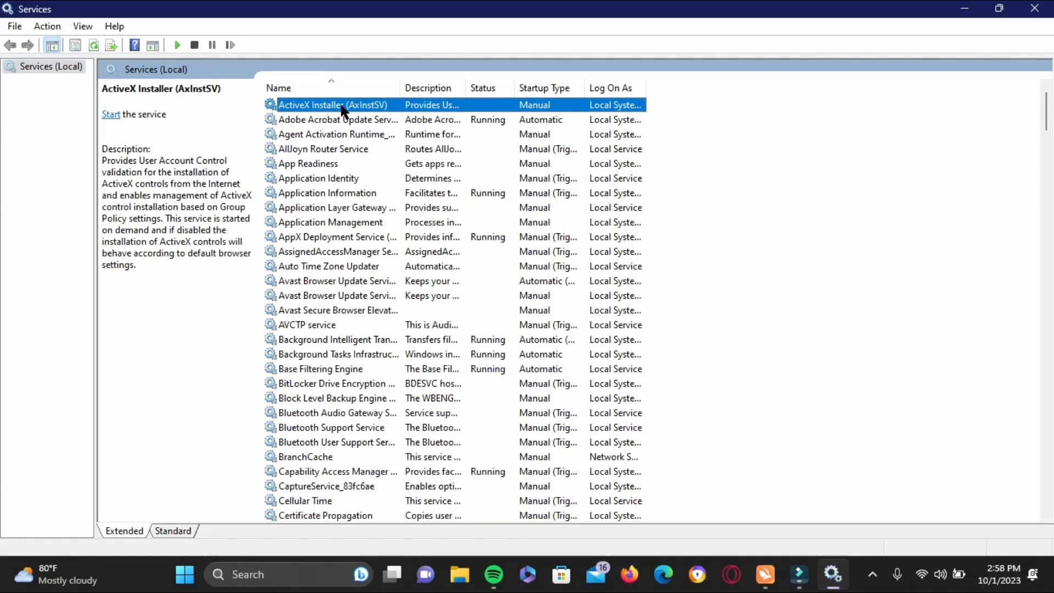
scroll(down, 3)
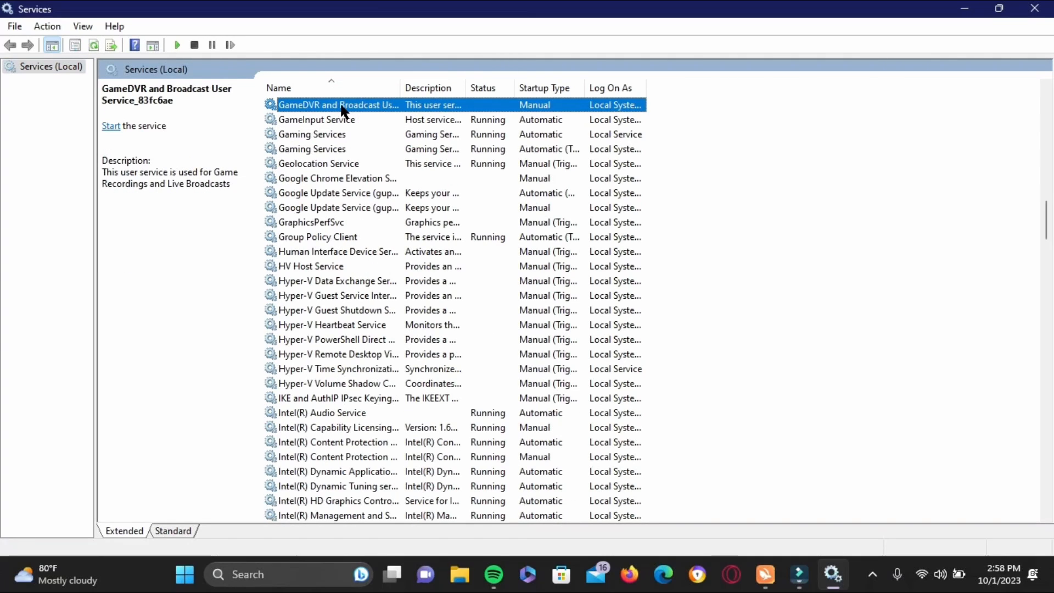
click(349, 192)
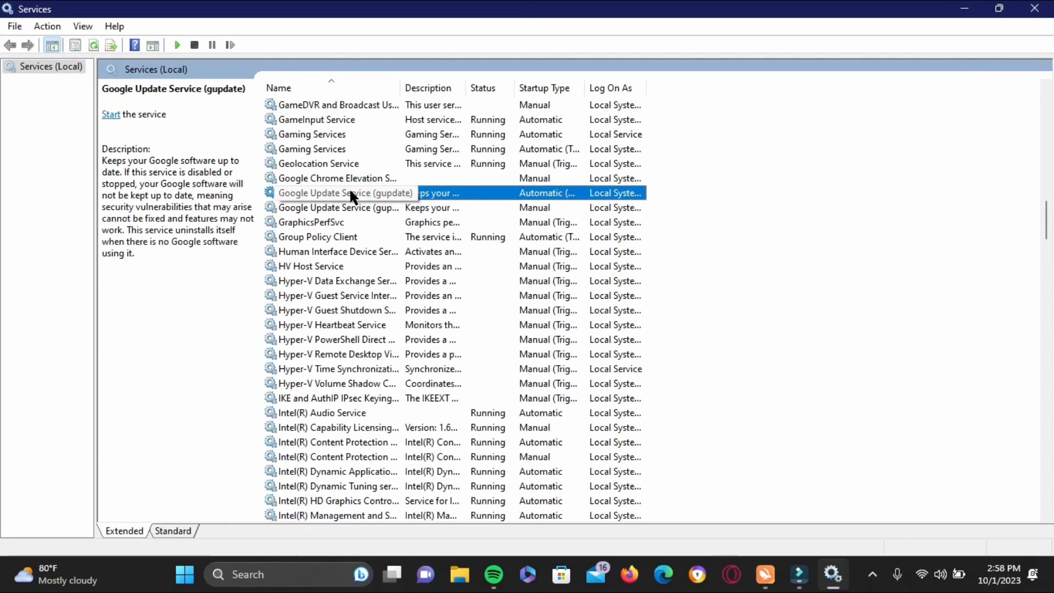
- Set Google Update Service (gupdate) startup type to Disabled via its Properties and apply
right_click(352, 192)
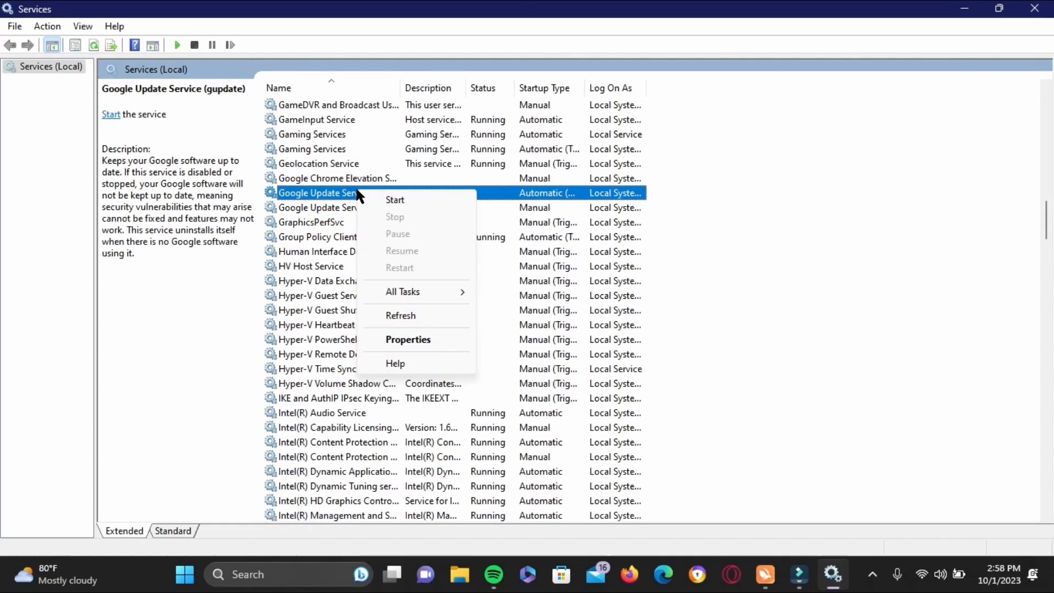
mouse_move(399, 350)
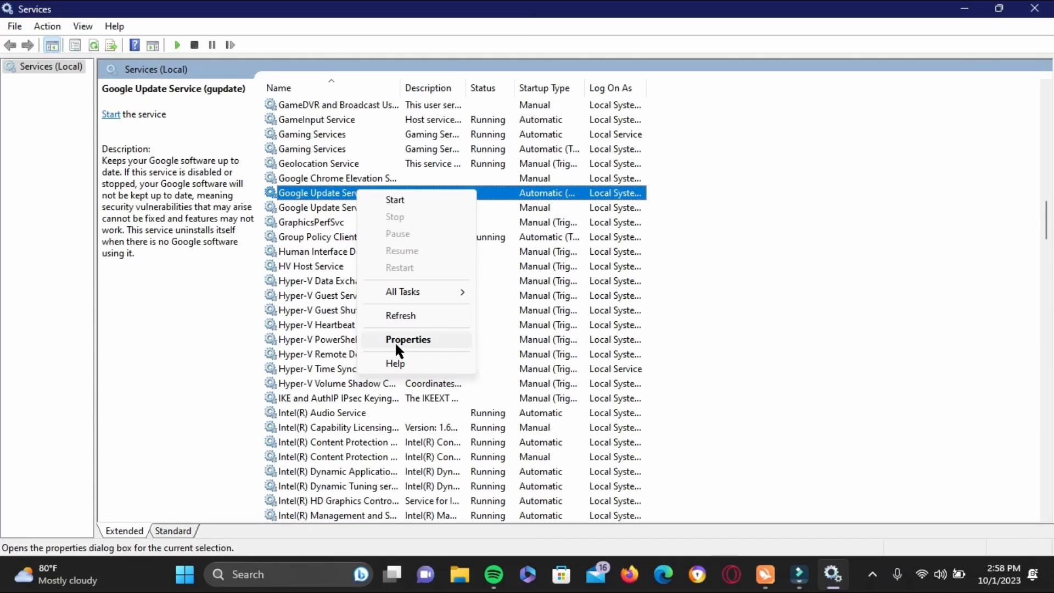
click(408, 339)
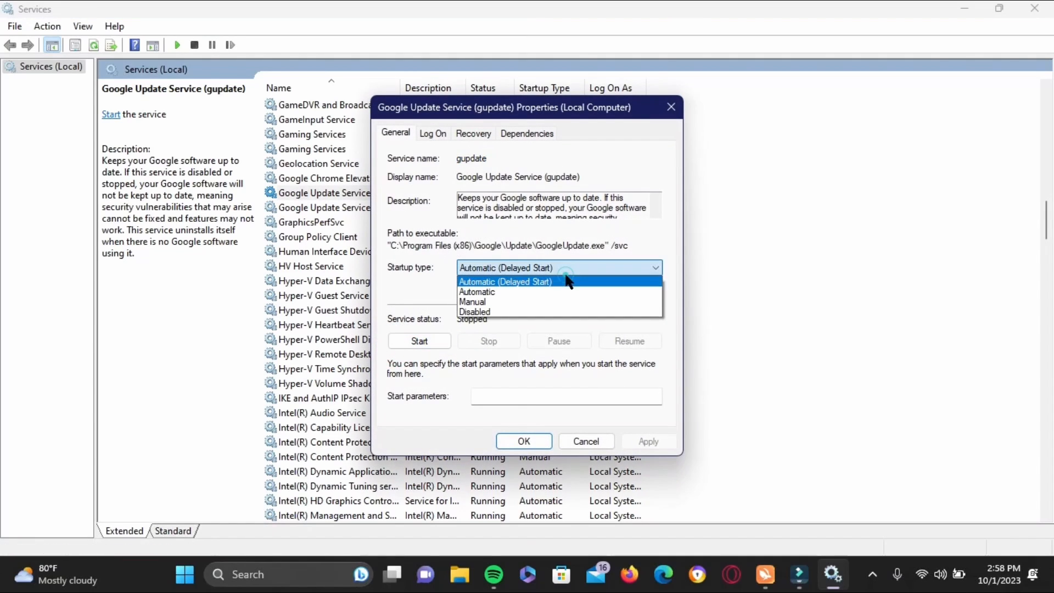
click(505, 281)
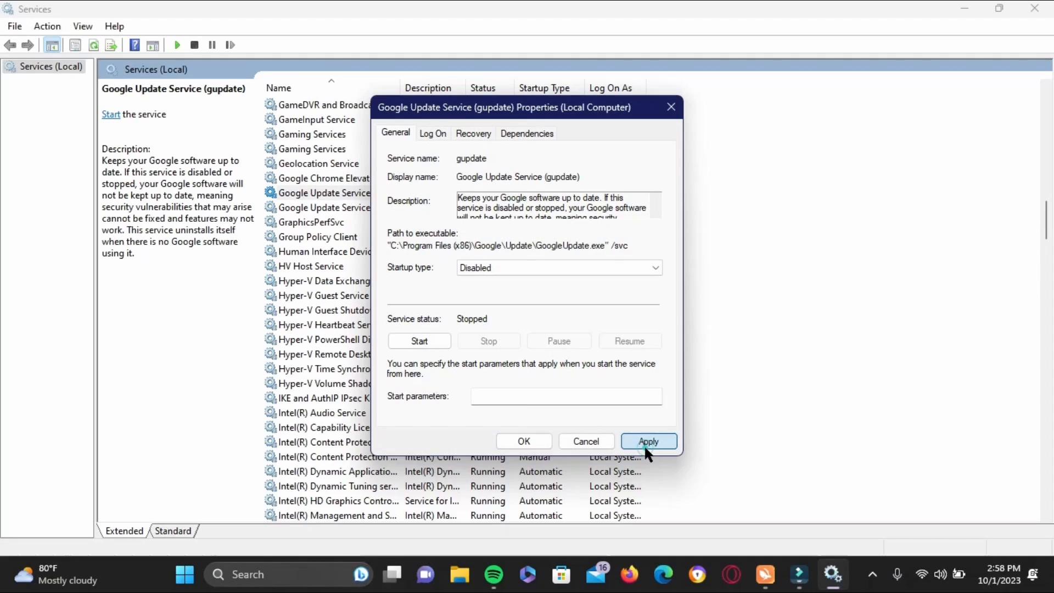
click(647, 441)
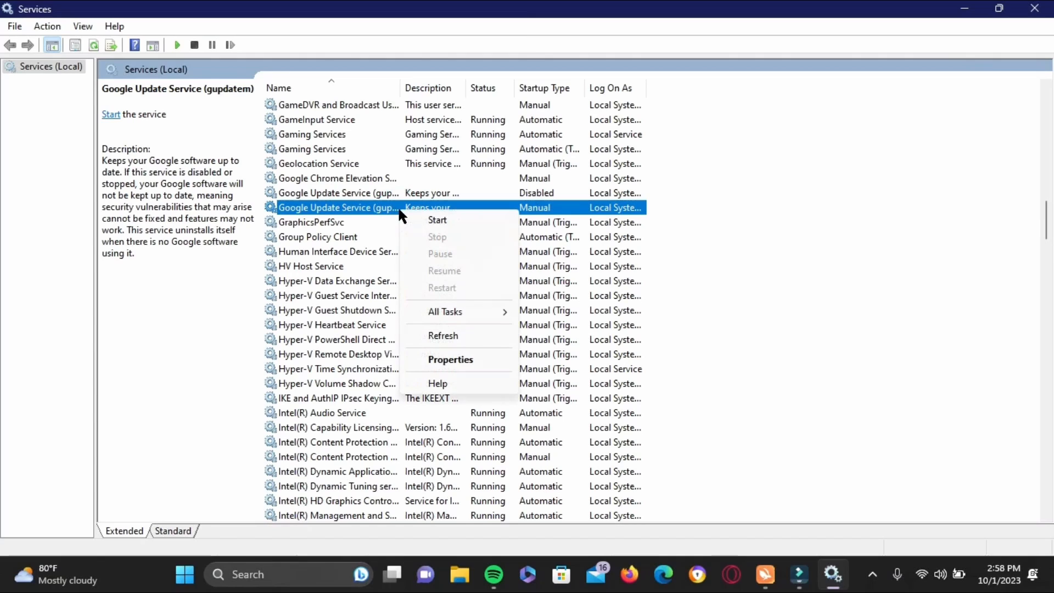
- Set Google Update Service (gupdatem) startup type to Disabled via its Properties
click(450, 358)
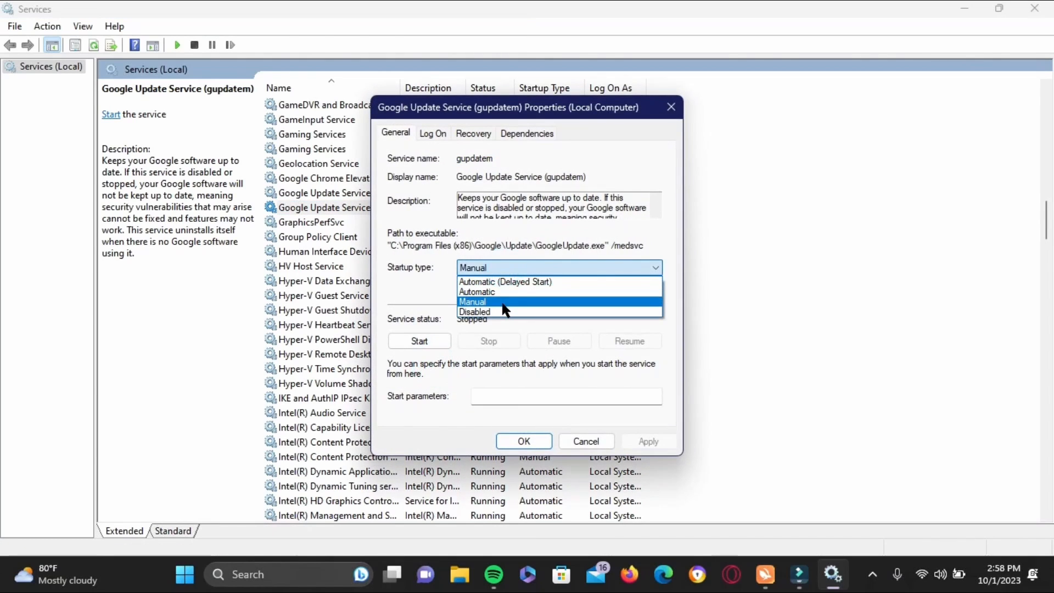
click(474, 312)
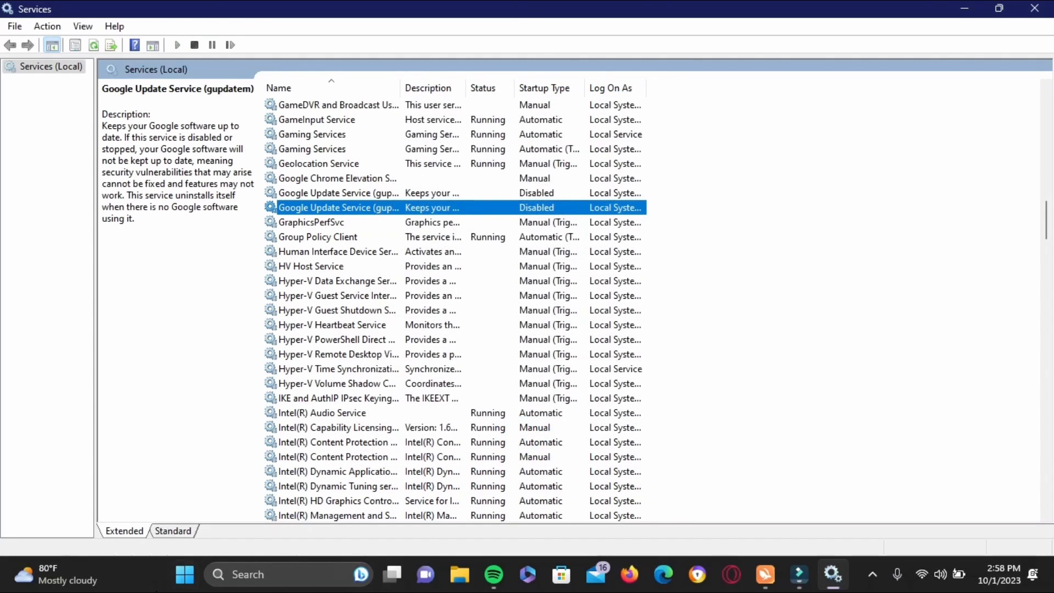
- Bring up the Start menu's Power options to restart the PC
click(184, 574)
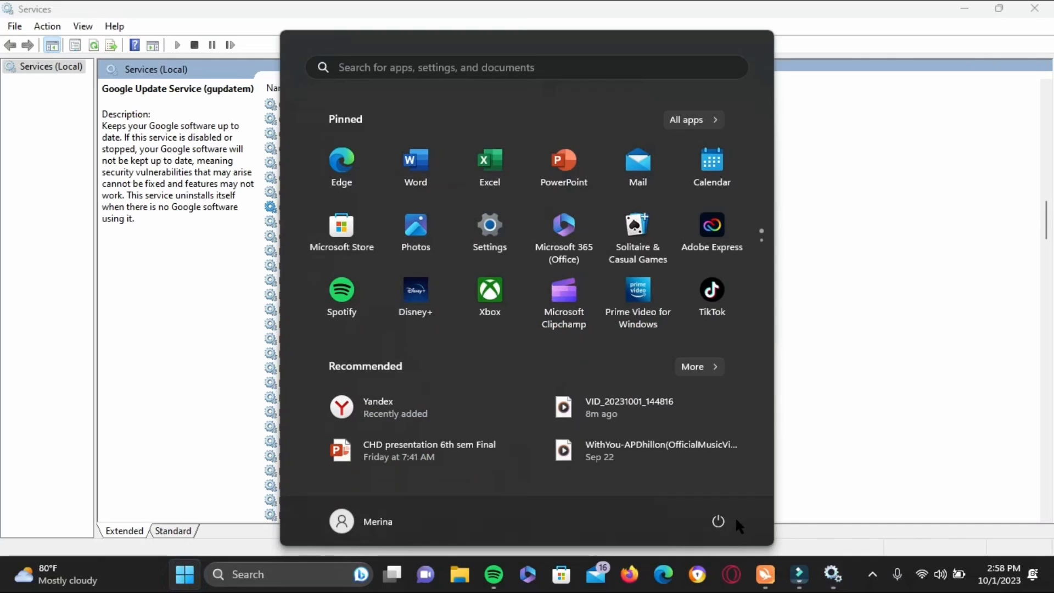
click(718, 520)
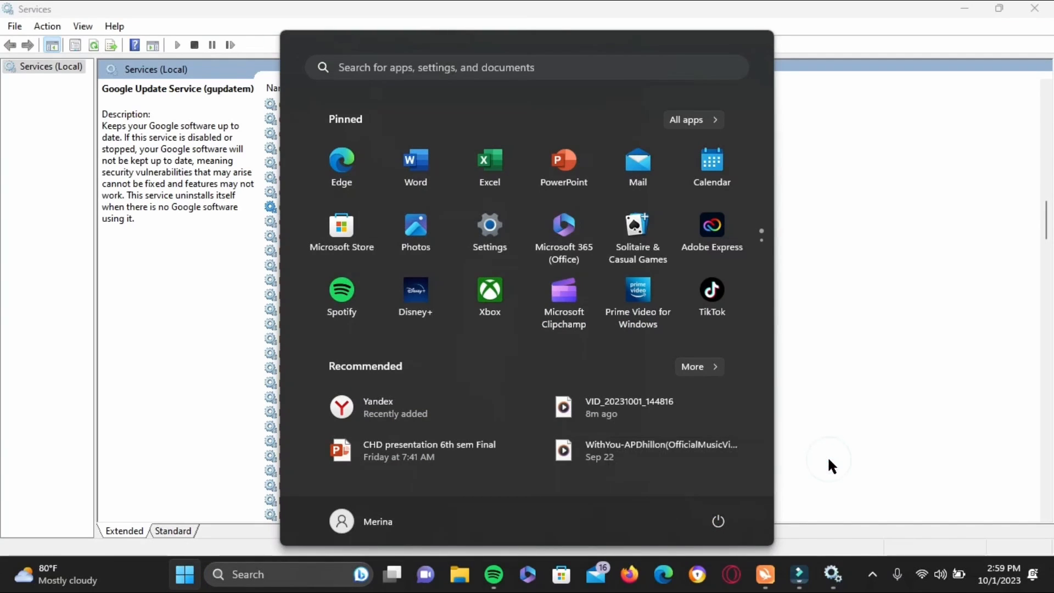
mouse_move(871, 572)
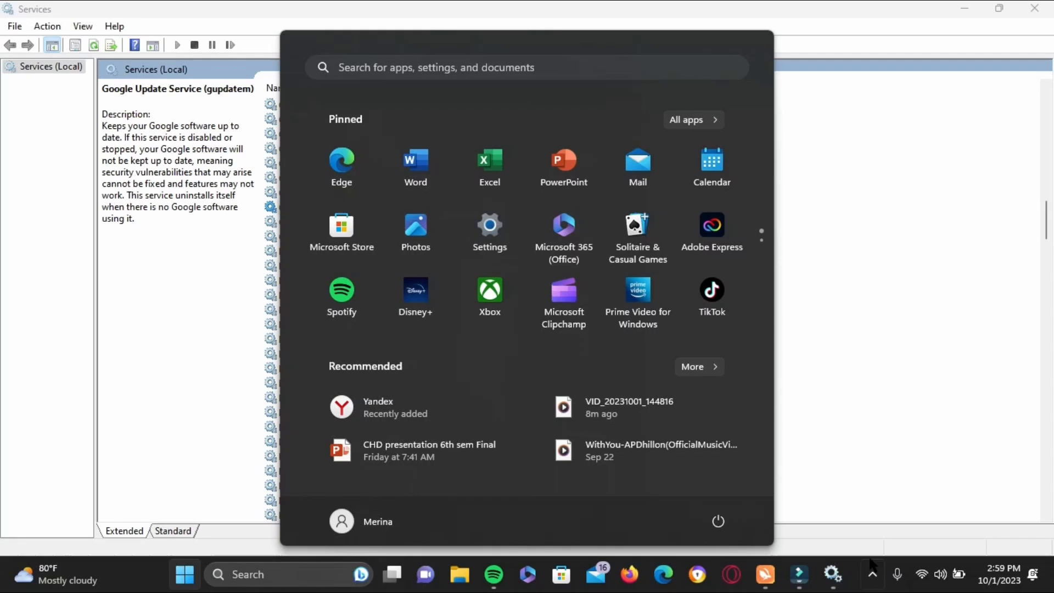